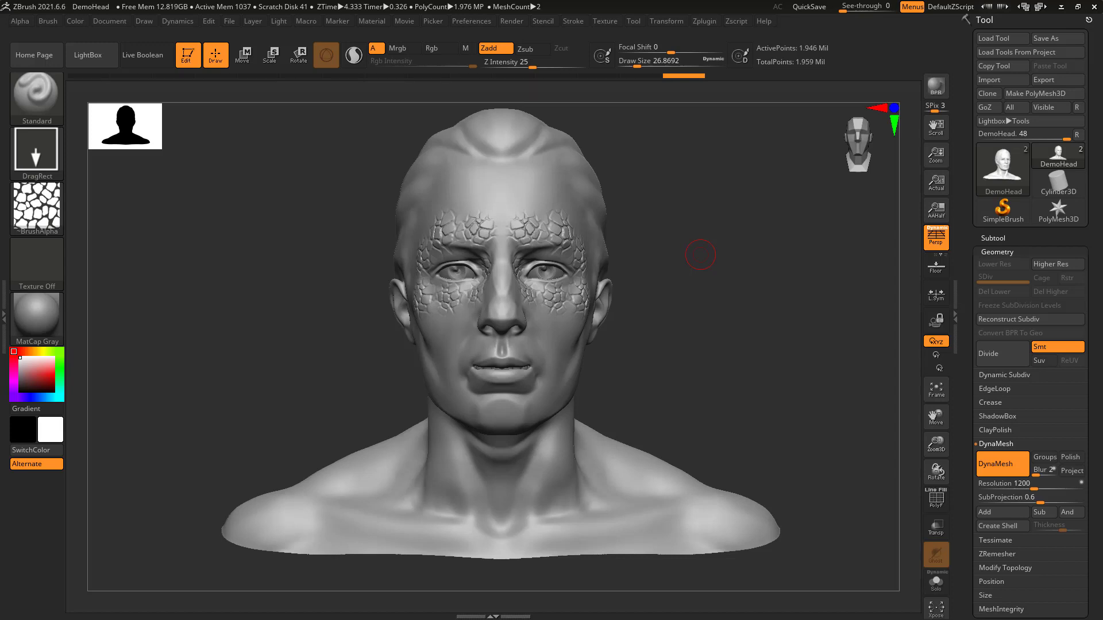
pyautogui.moveTo(941, 508)
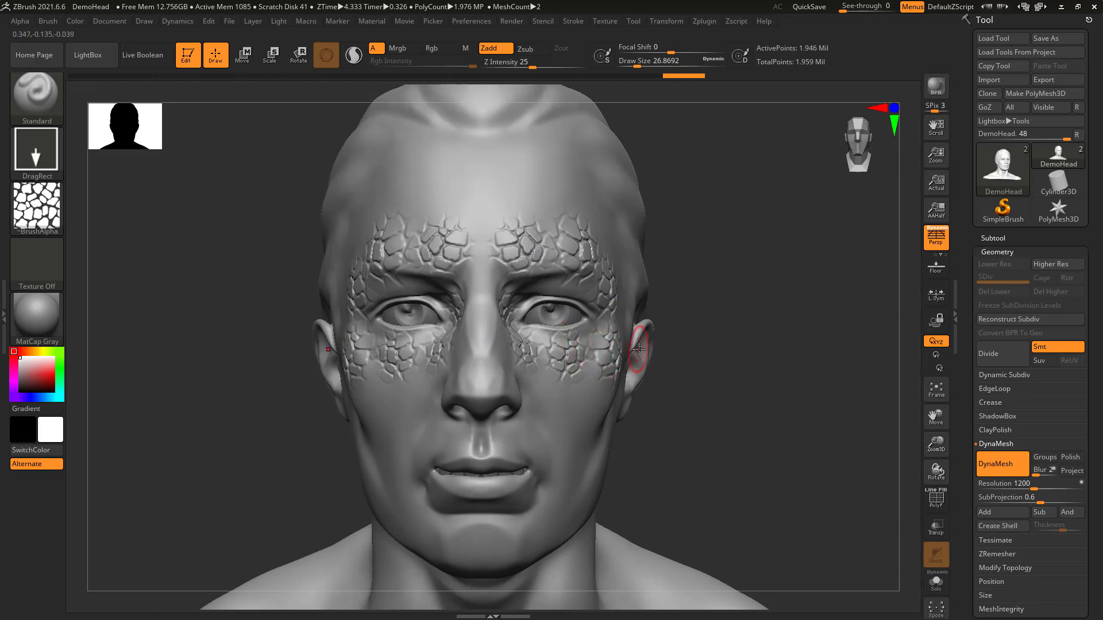
pyautogui.moveTo(847, 309)
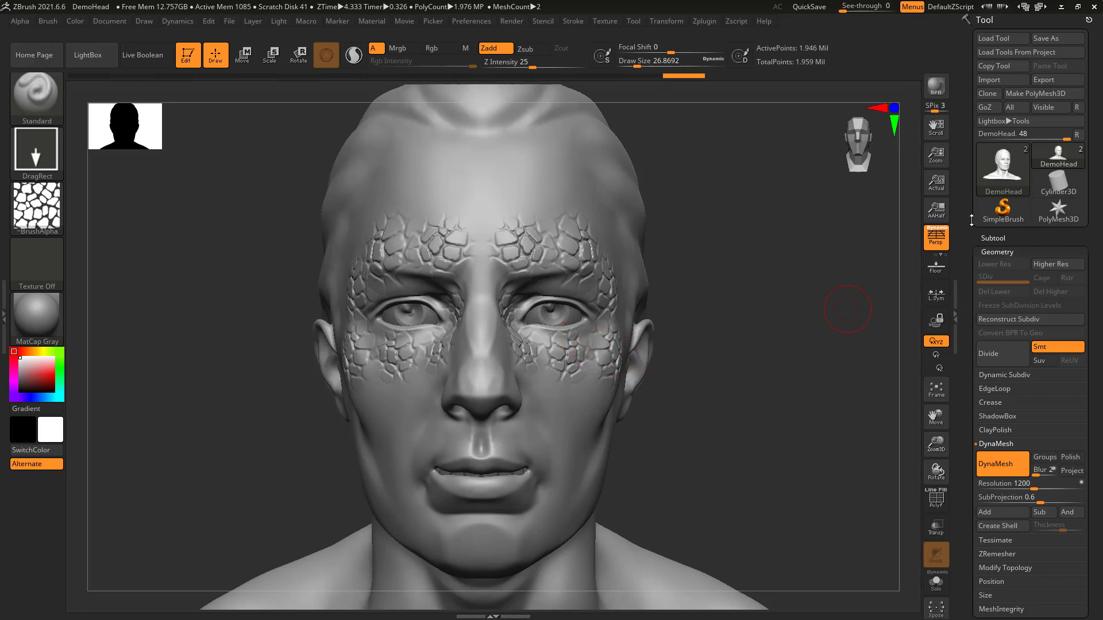
pyautogui.moveTo(892, 285)
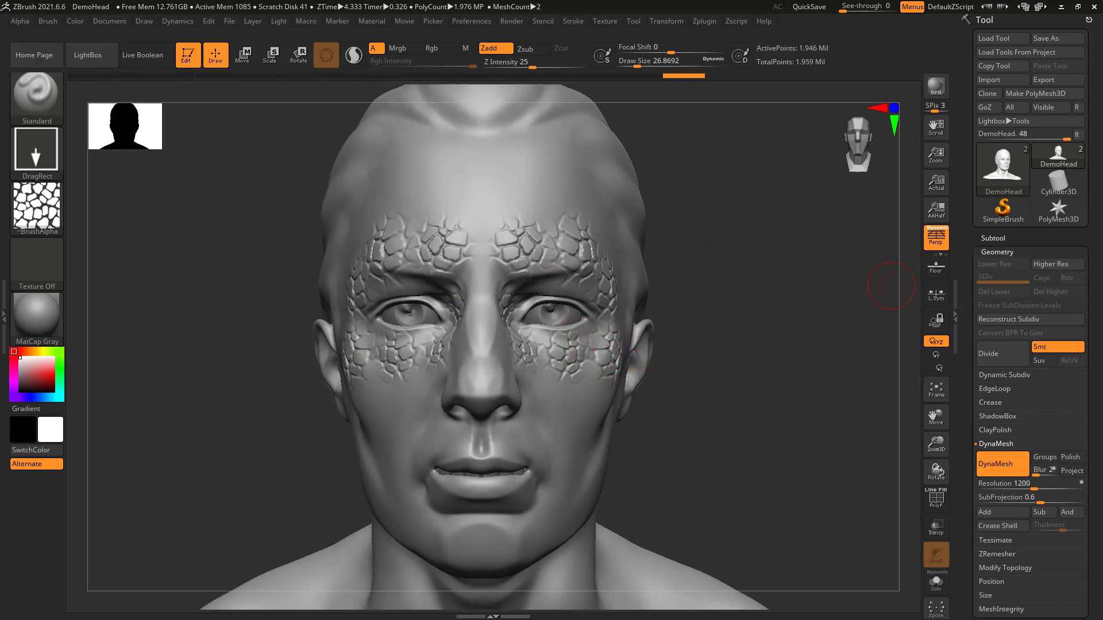
# Step: Inspect the DemoHead from front and side, then expand the Subtool palette listing DemoHead and eyes
pyautogui.click(373, 609)
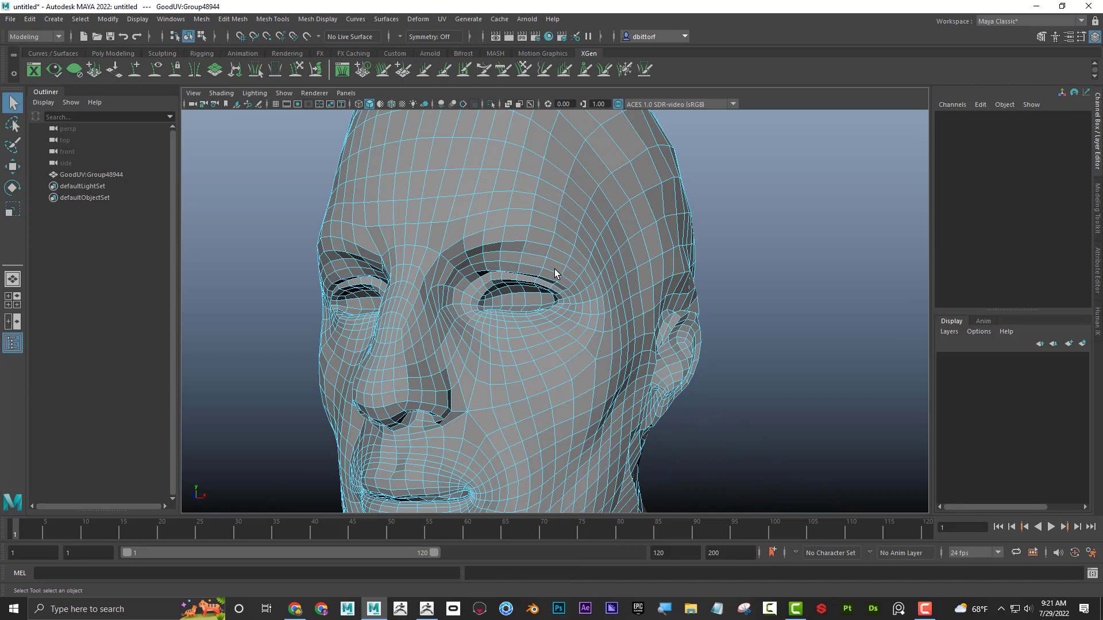
pyautogui.click(547, 314)
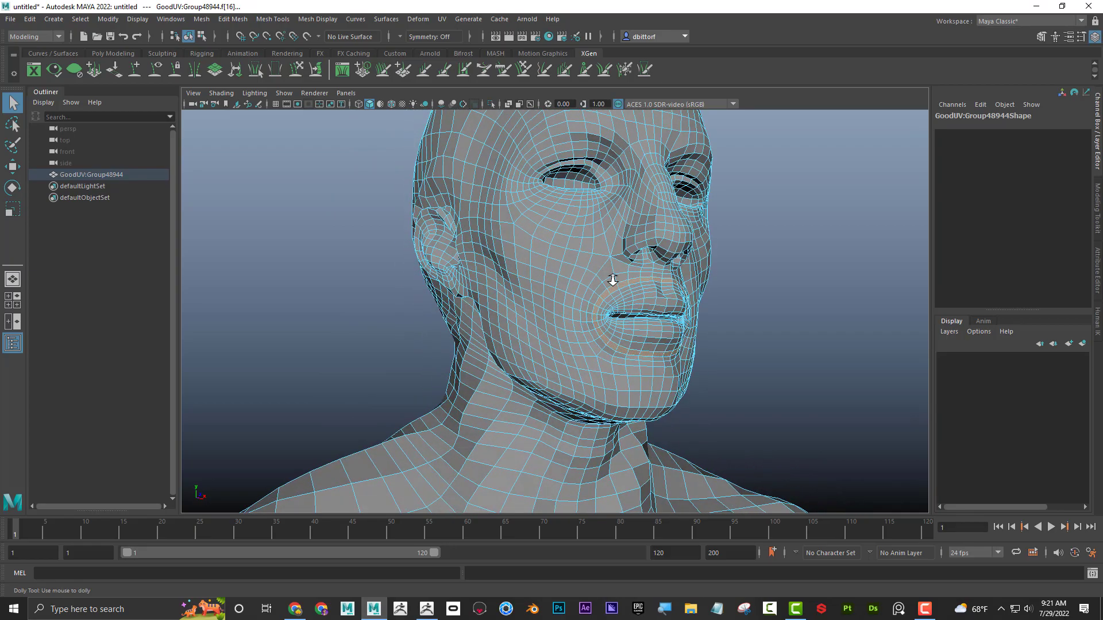
pyautogui.moveTo(613, 279); pyautogui.dragTo(536, 282)
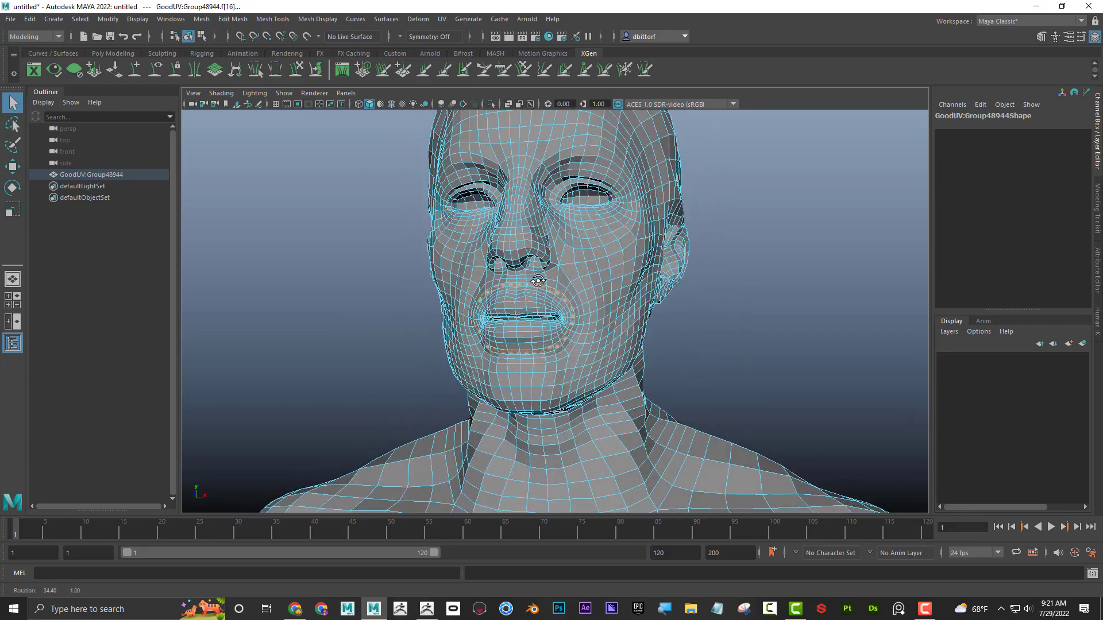
pyautogui.moveTo(537, 282); pyautogui.dragTo(570, 317)
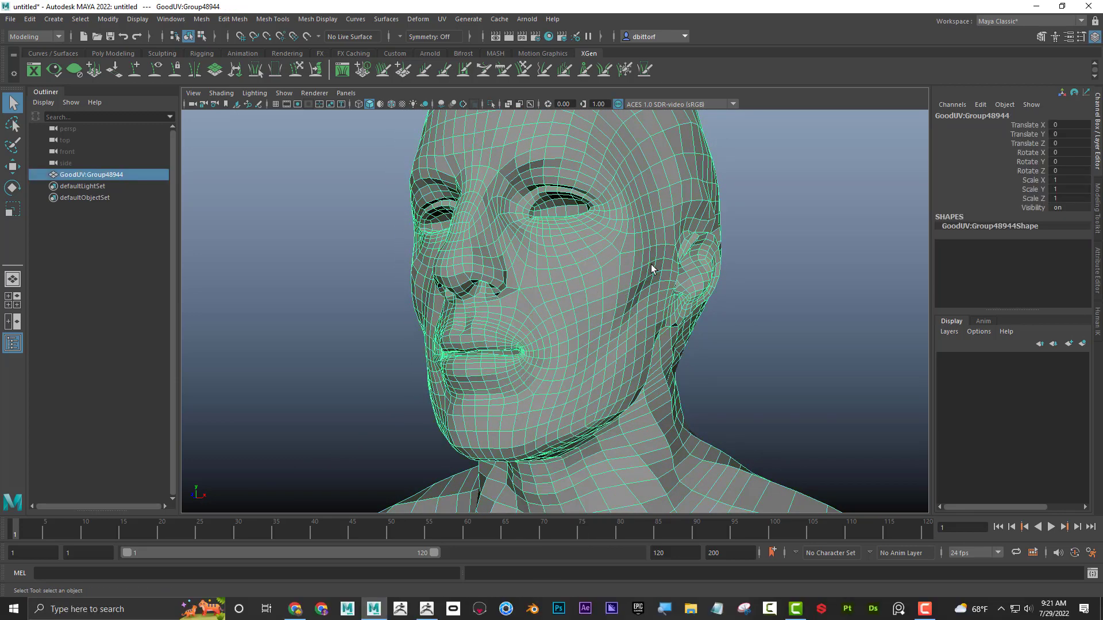
pyautogui.moveTo(590, 275)
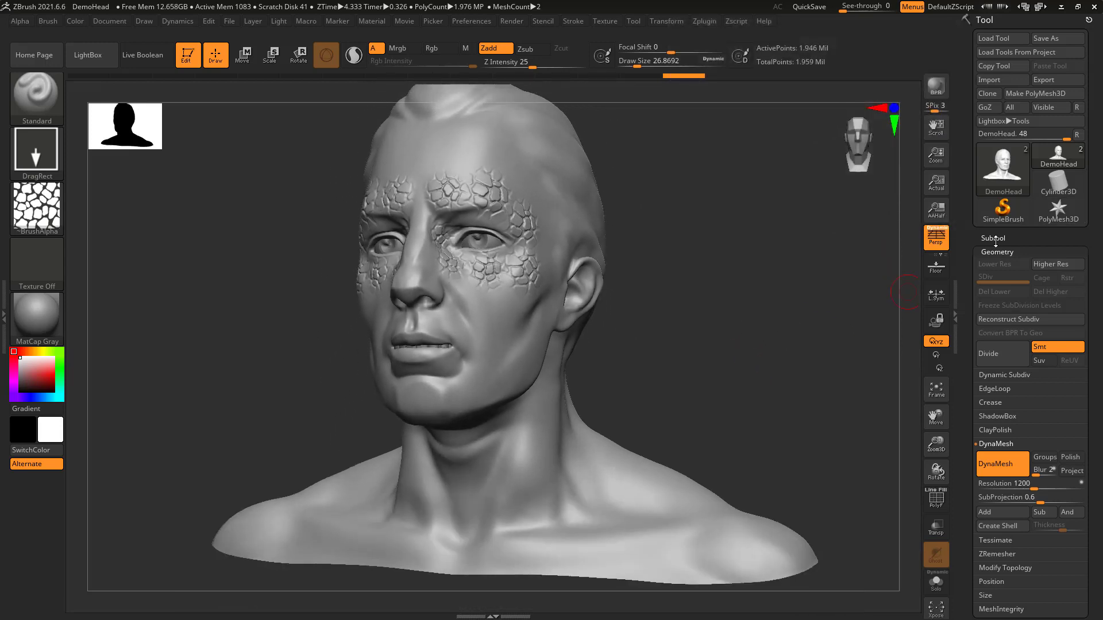
pyautogui.click(992, 238)
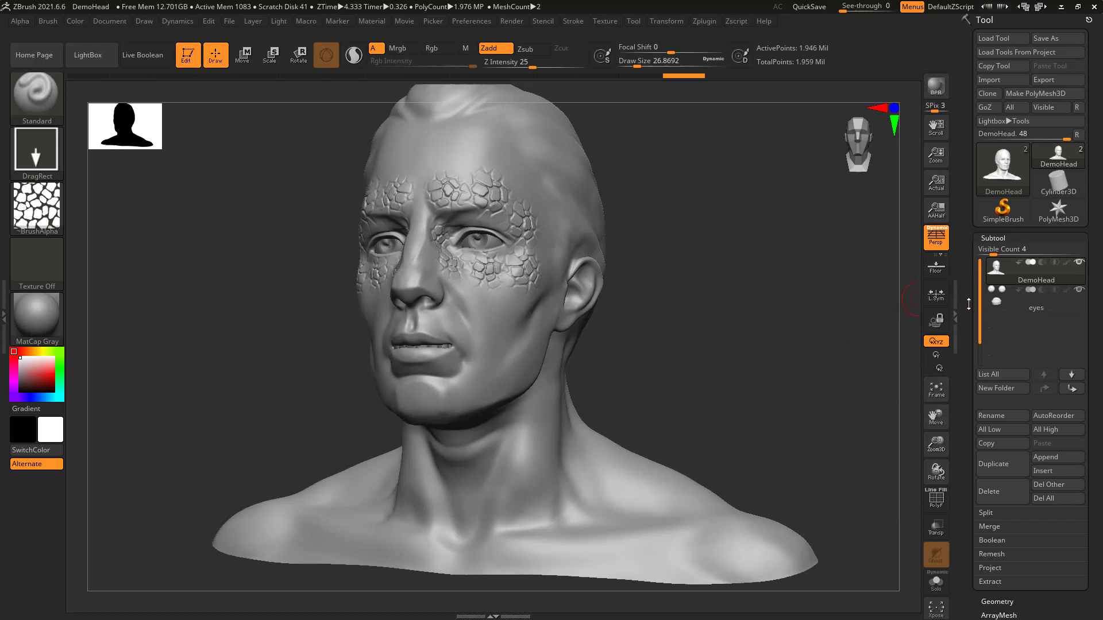
pyautogui.moveTo(988, 491)
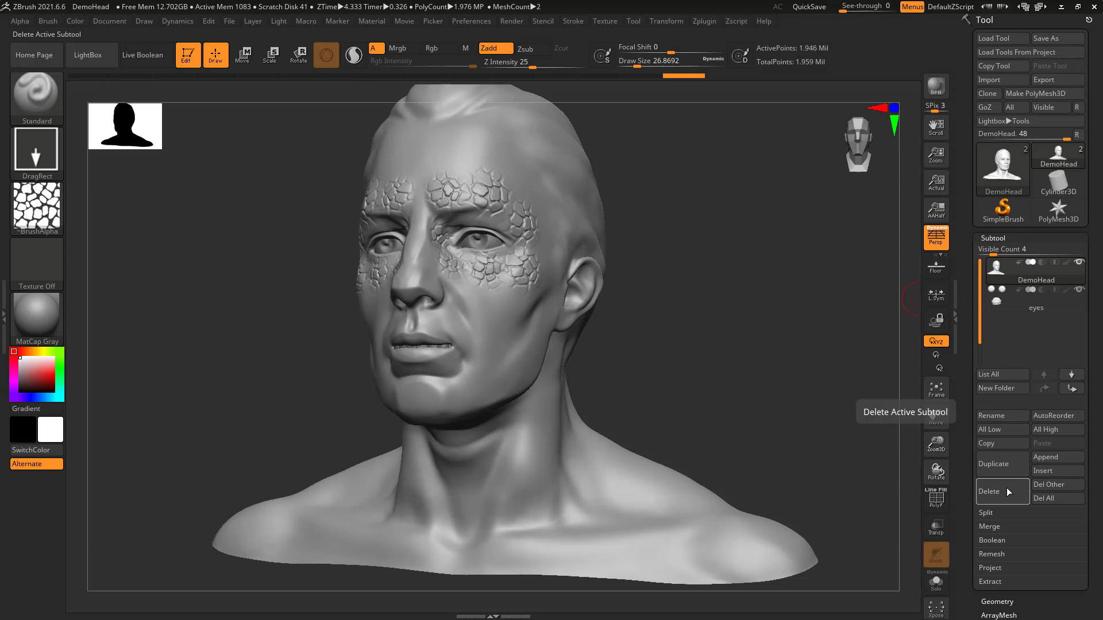
pyautogui.moveTo(990, 428)
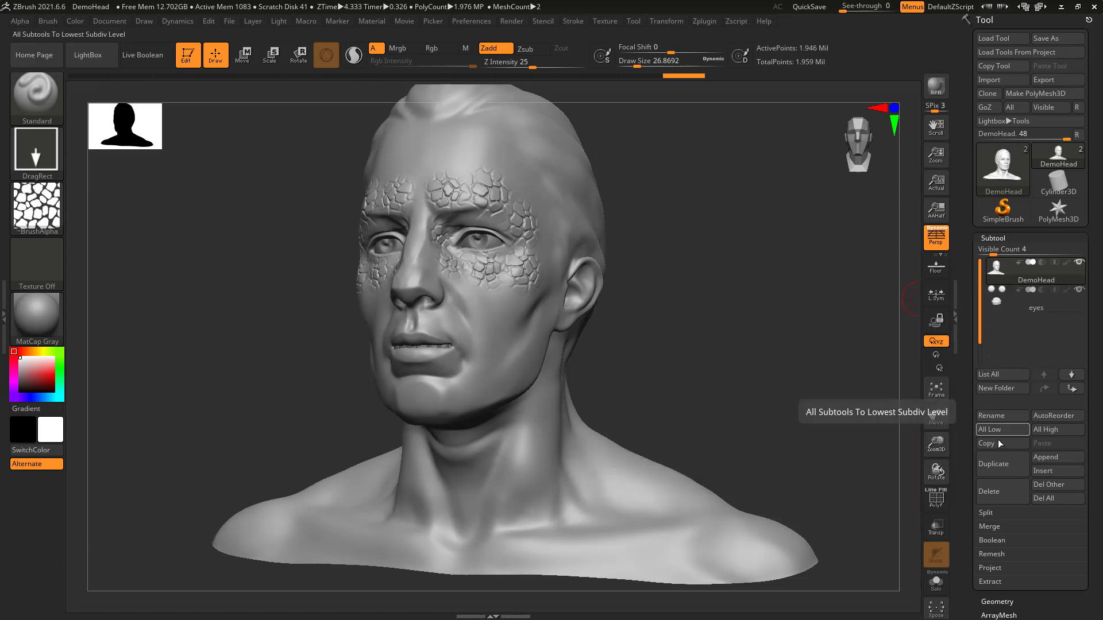
pyautogui.moveTo(1054, 457)
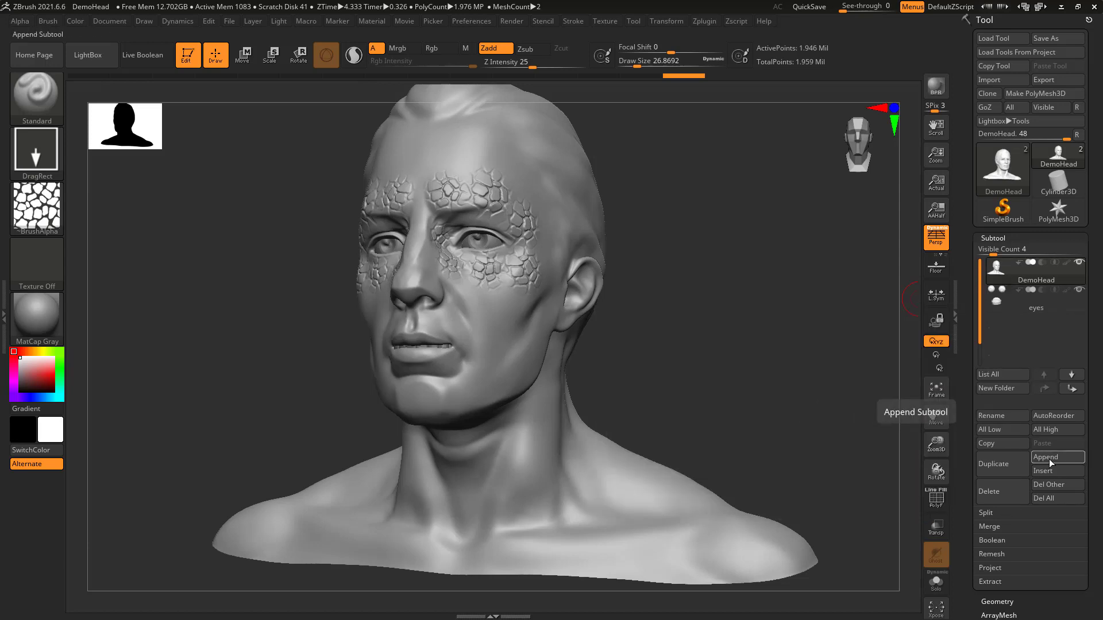
# Step: Append a PolyMesh3D subtool and import GoodUV.obj from the Desktop into it
pyautogui.click(1057, 457)
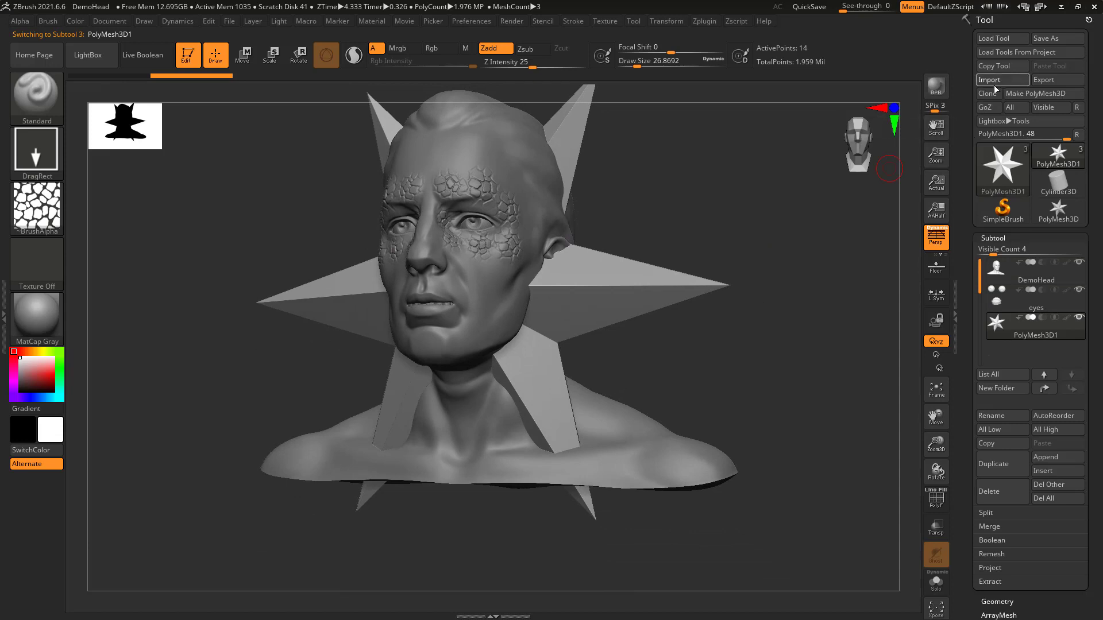
pyautogui.click(992, 80)
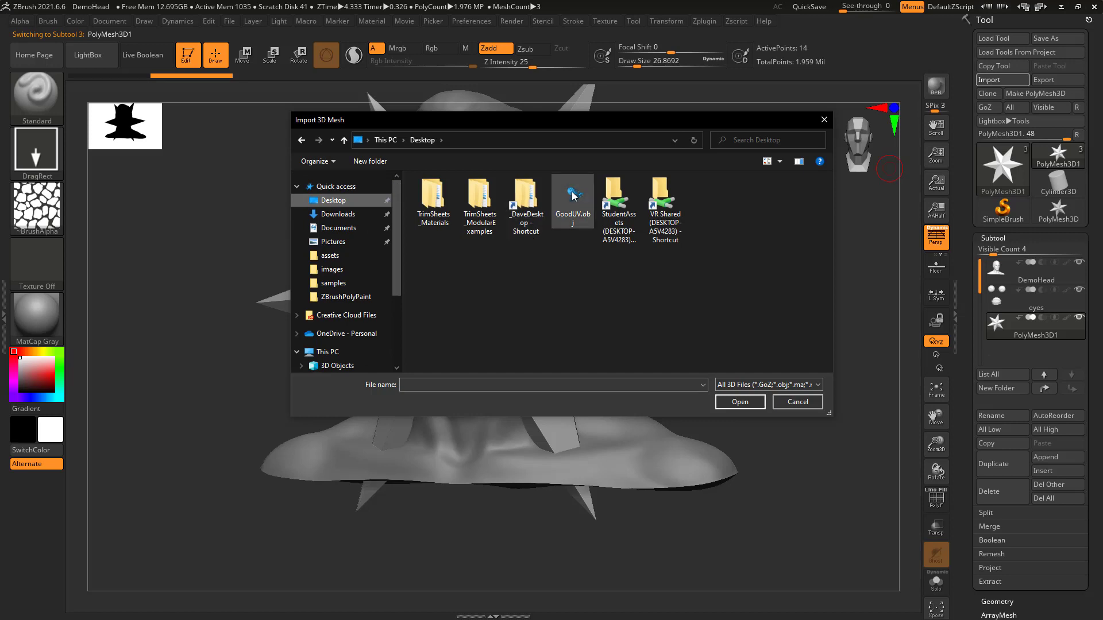
pyautogui.click(572, 197)
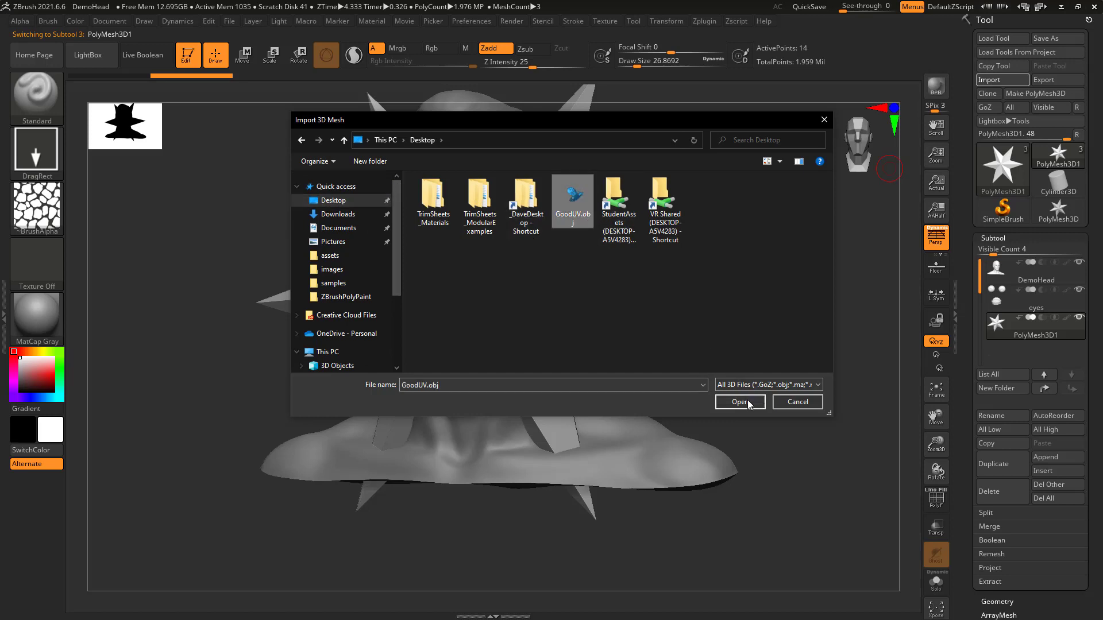
pyautogui.click(739, 402)
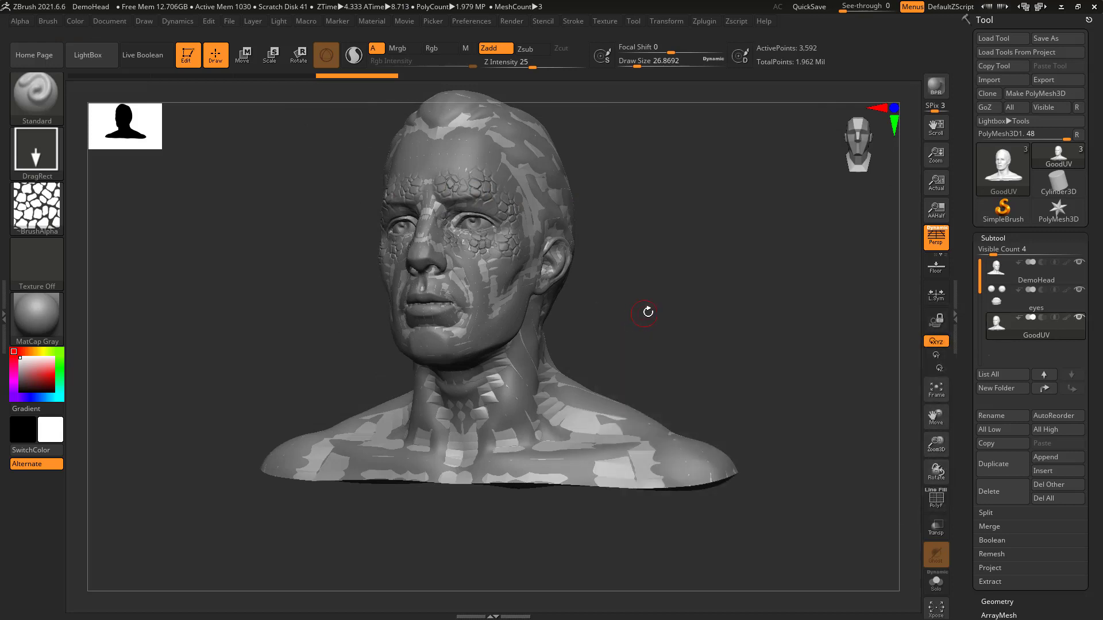
pyautogui.moveTo(644, 312); pyautogui.dragTo(886, 352)
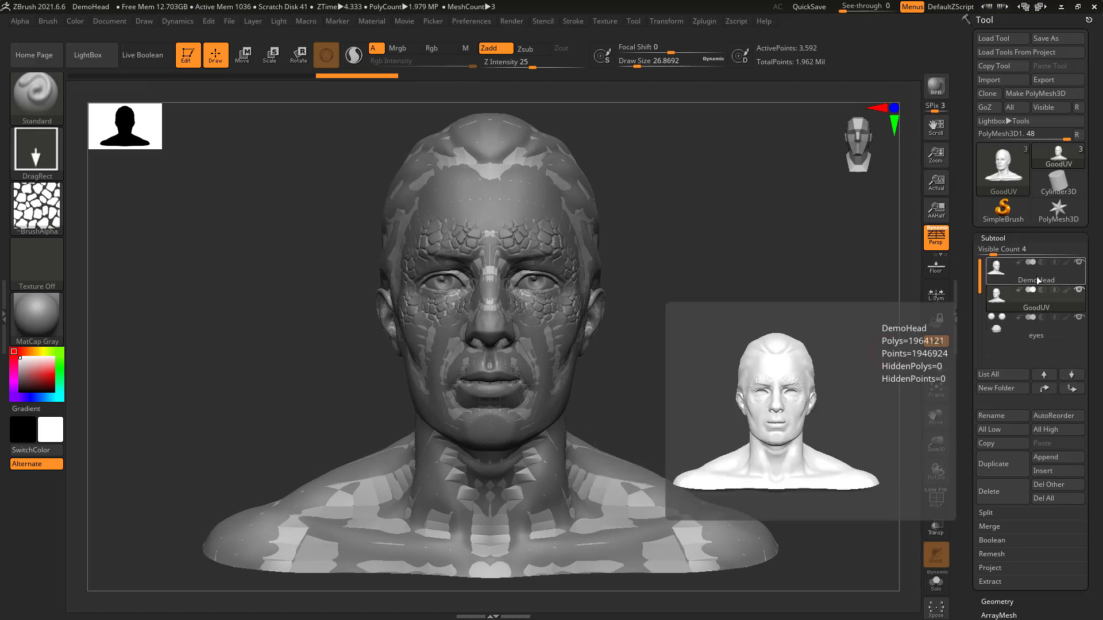
# Step: Switch the active subtool between DemoHead and GoodUV so only GoodUV shows
pyautogui.click(1035, 296)
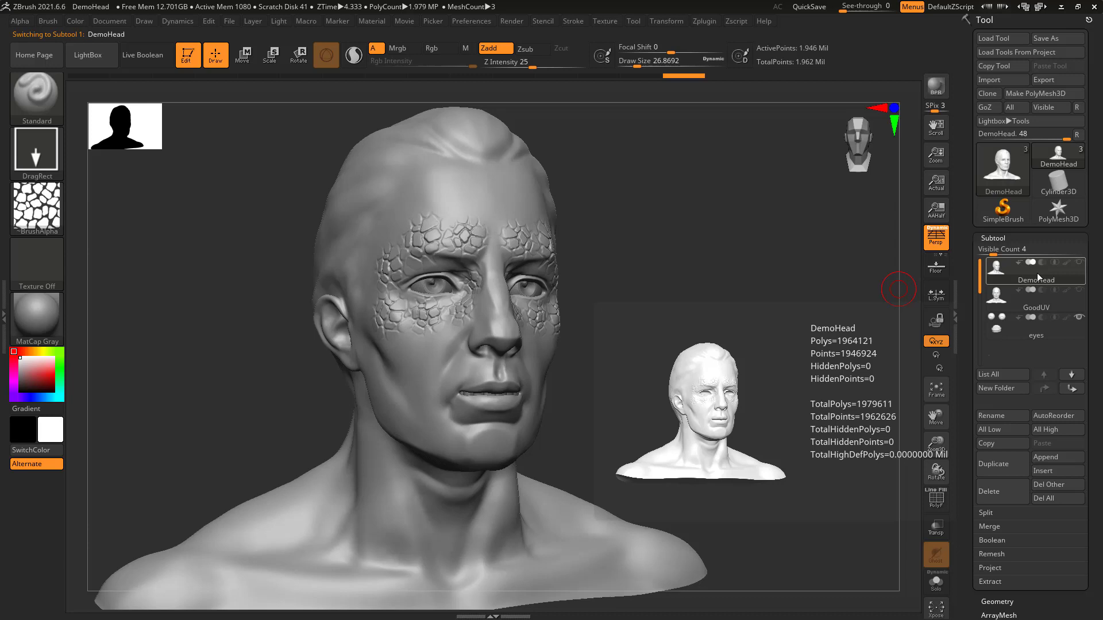
pyautogui.moveTo(807, 48)
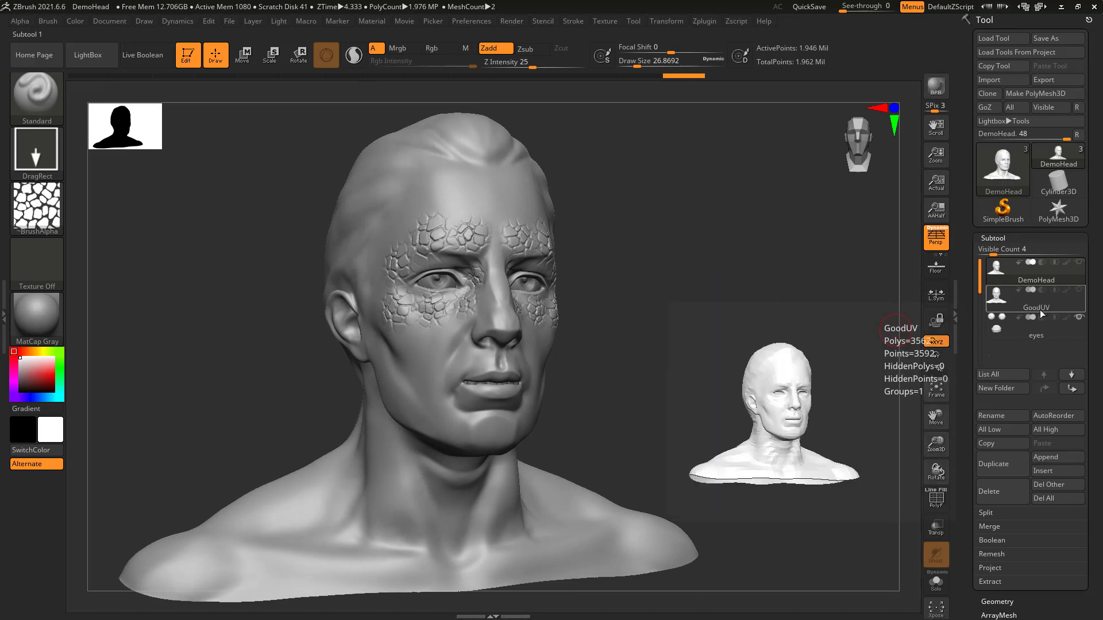
pyautogui.click(1035, 308)
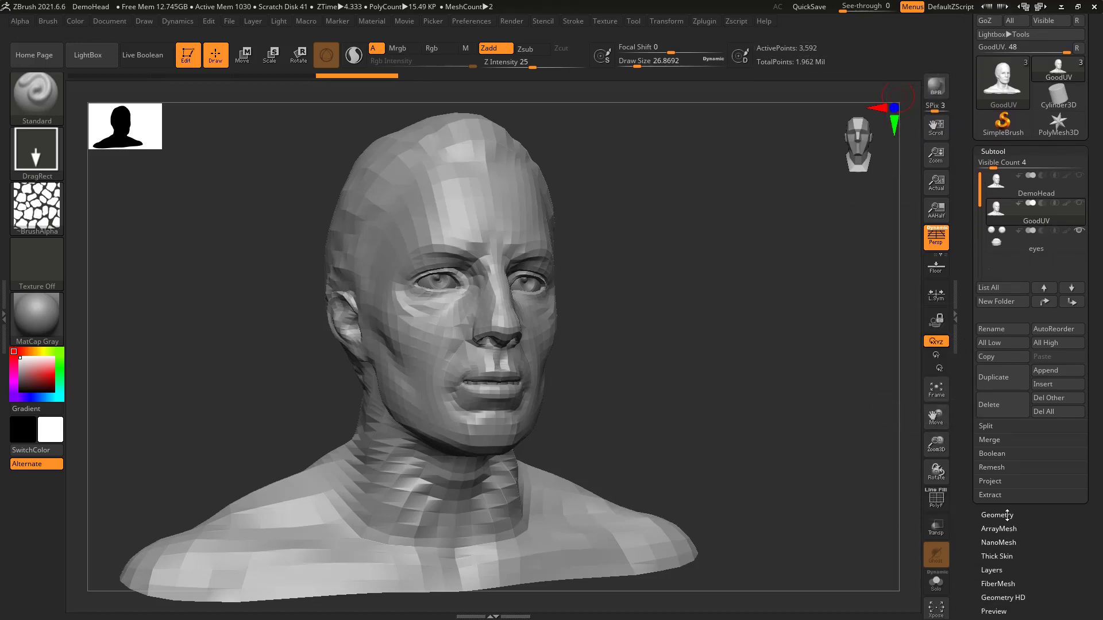
# Step: Divide the GoodUV head several times in Geometry to reach five subdivision levels
pyautogui.click(995, 514)
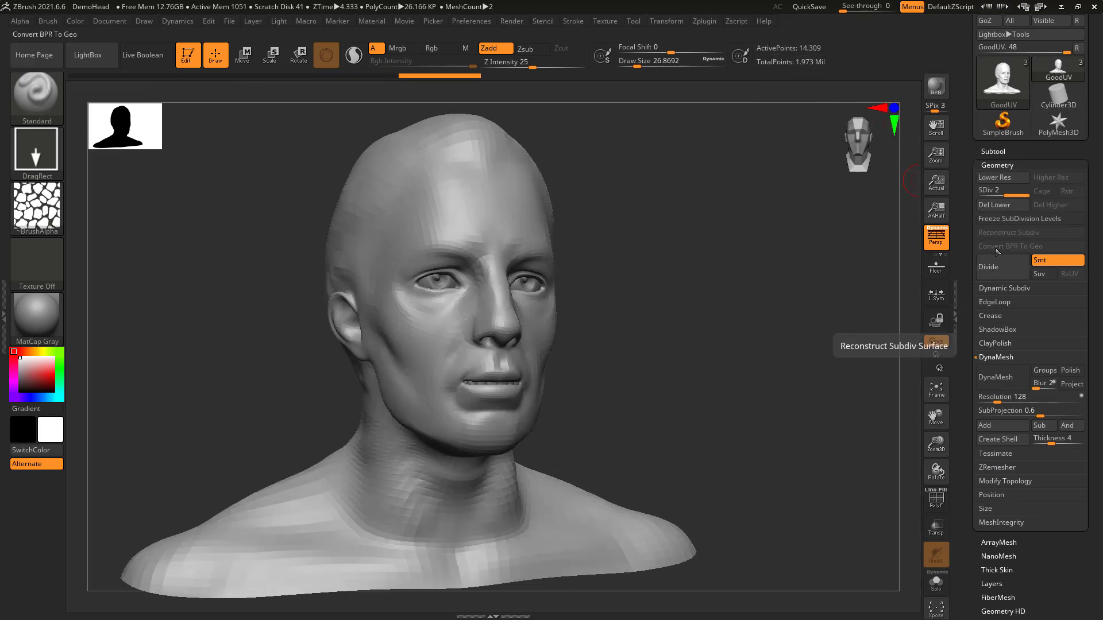
pyautogui.click(989, 266)
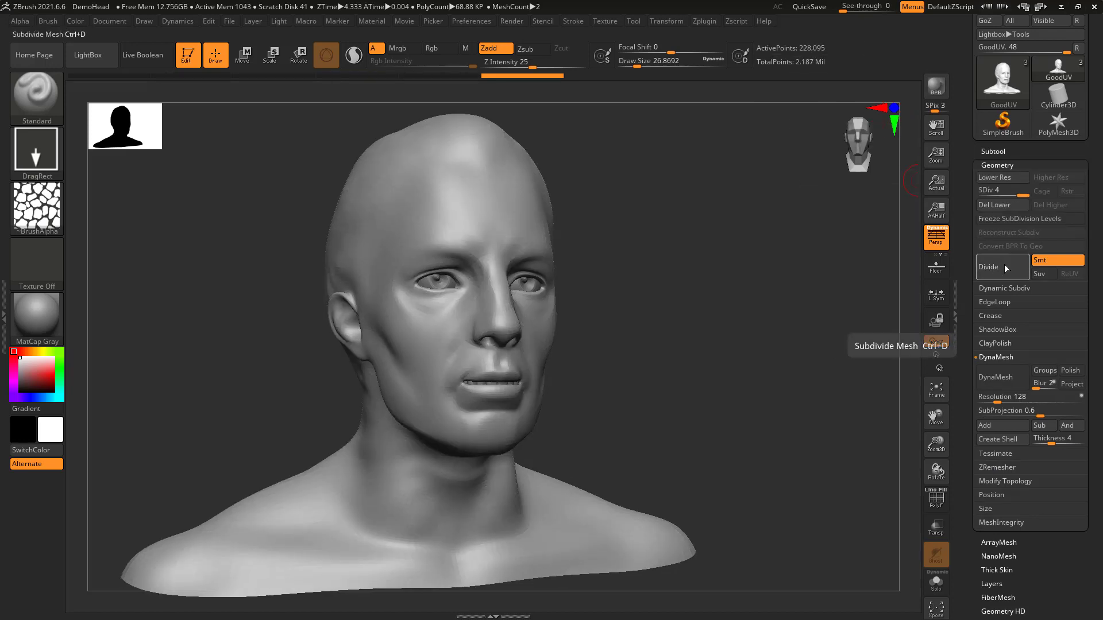
pyautogui.click(988, 266)
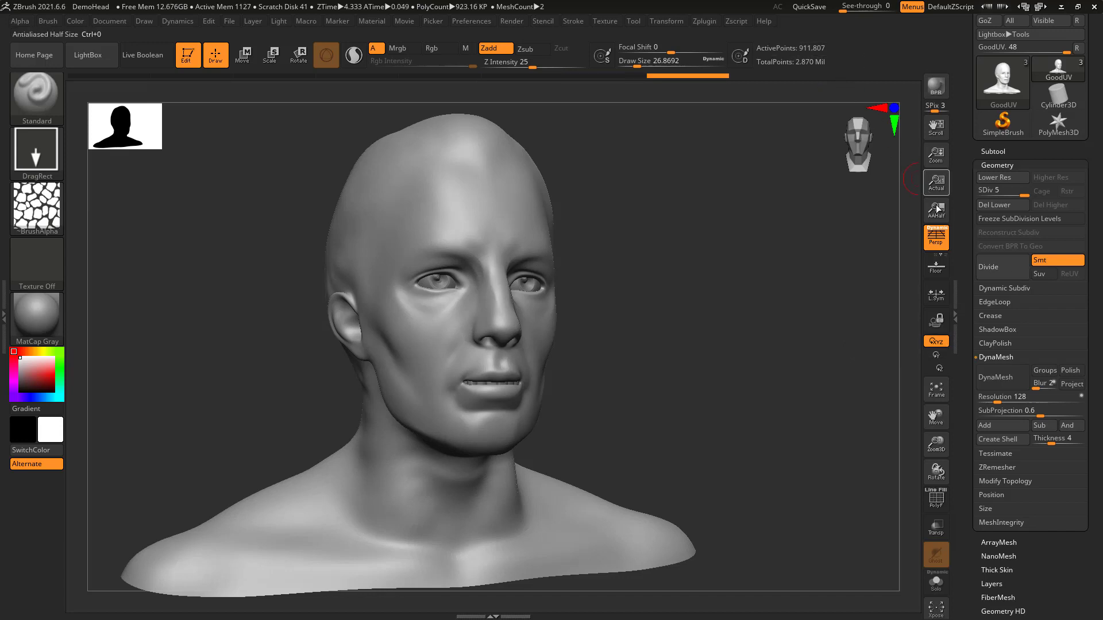
pyautogui.moveTo(1001, 266)
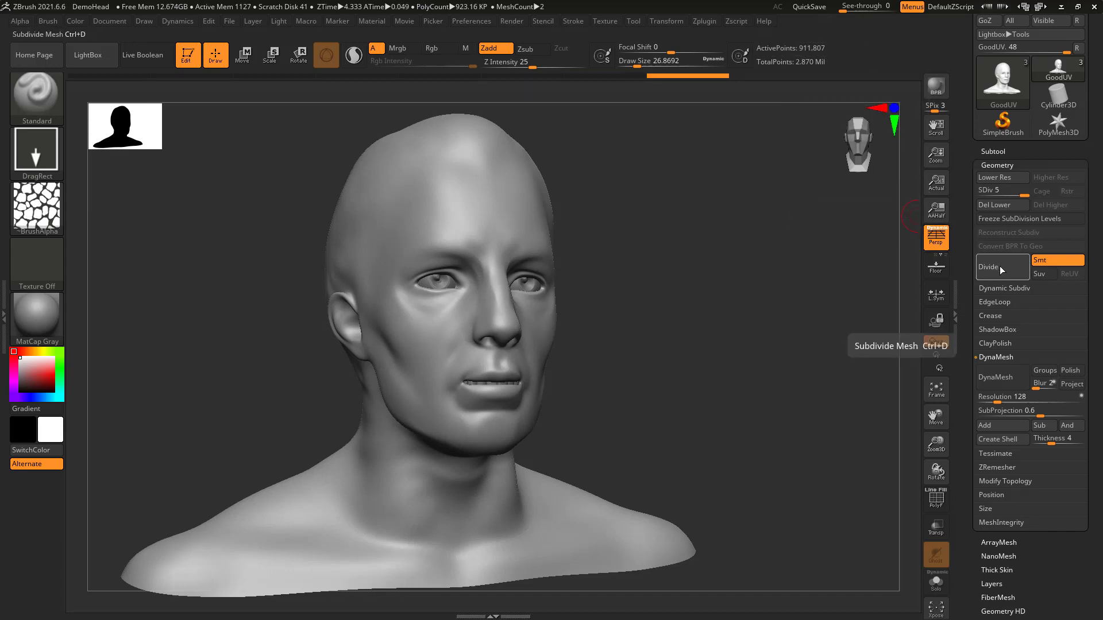
pyautogui.click(988, 266)
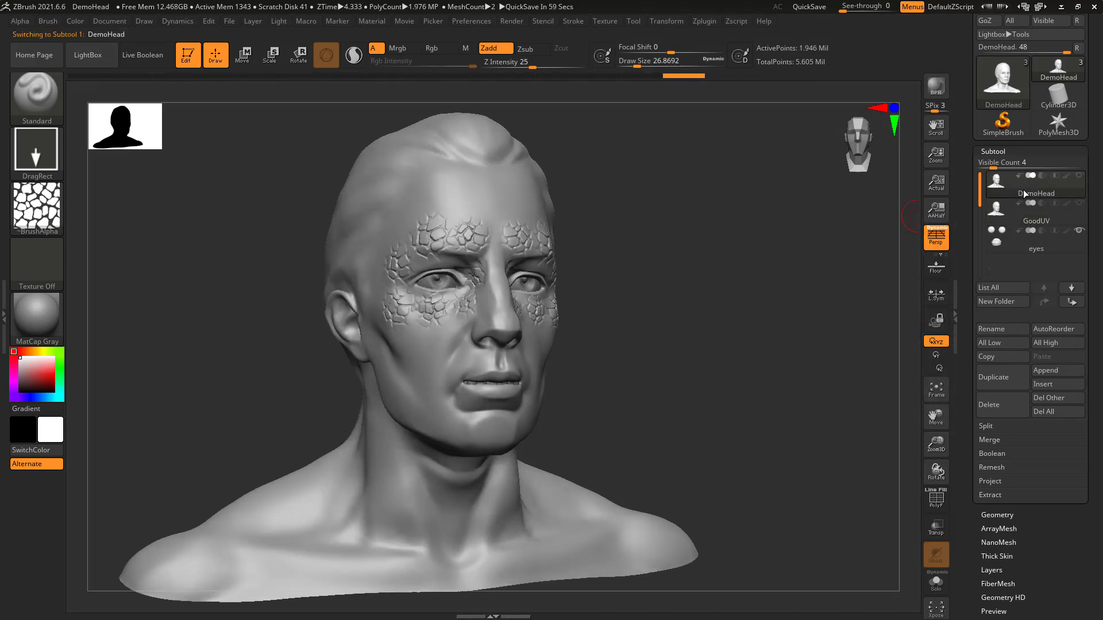
# Step: Make DemoHead visible again and select GoodUV as the active subtool
pyautogui.click(1034, 208)
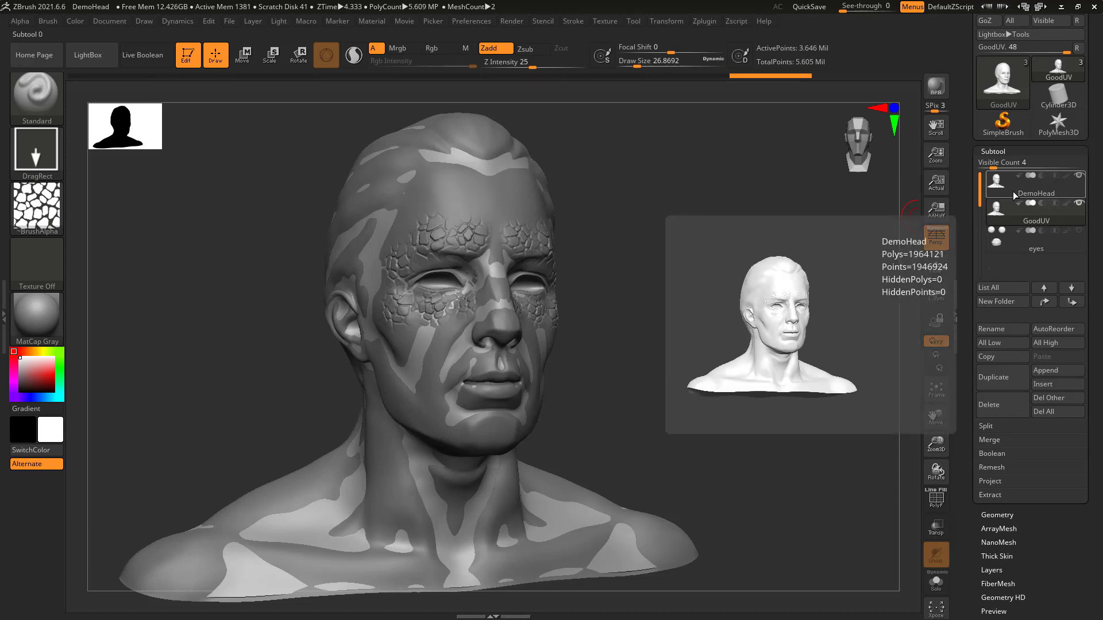
pyautogui.click(1035, 209)
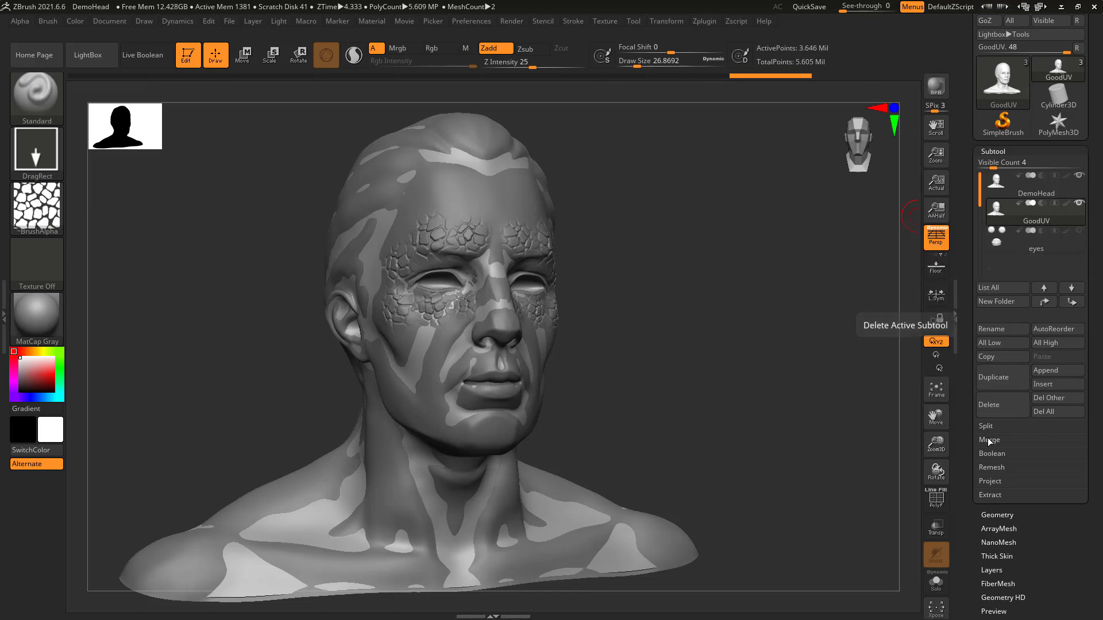
# Step: Run ProjectAll from Subtool > Project to transfer DemoHead's scale detail onto GoodUV
pyautogui.click(990, 481)
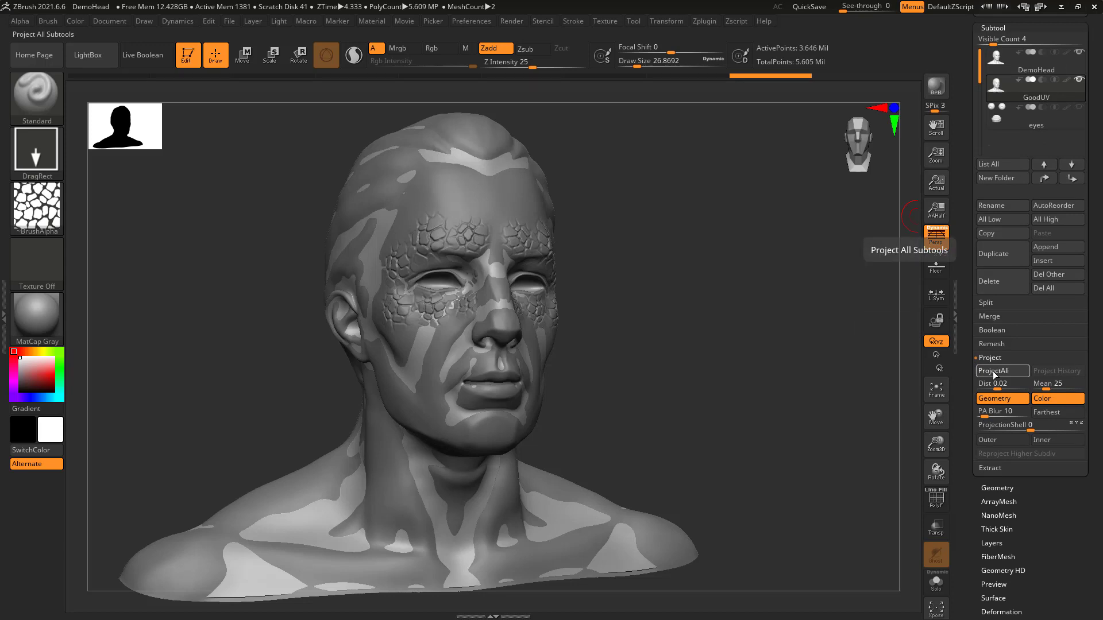
pyautogui.click(999, 371)
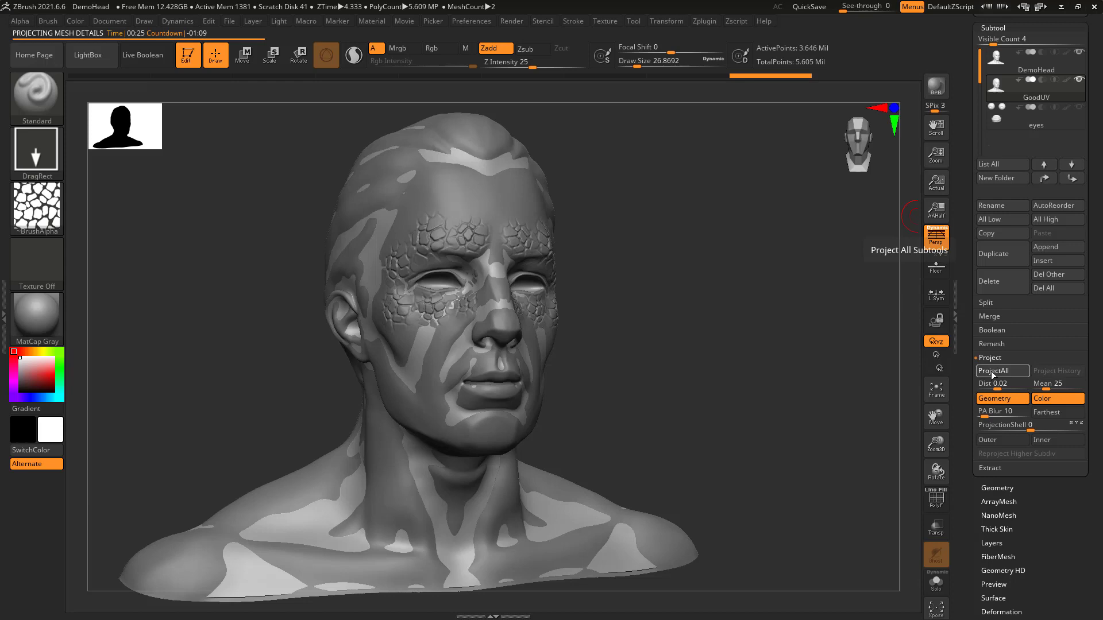
pyautogui.moveTo(356, 256)
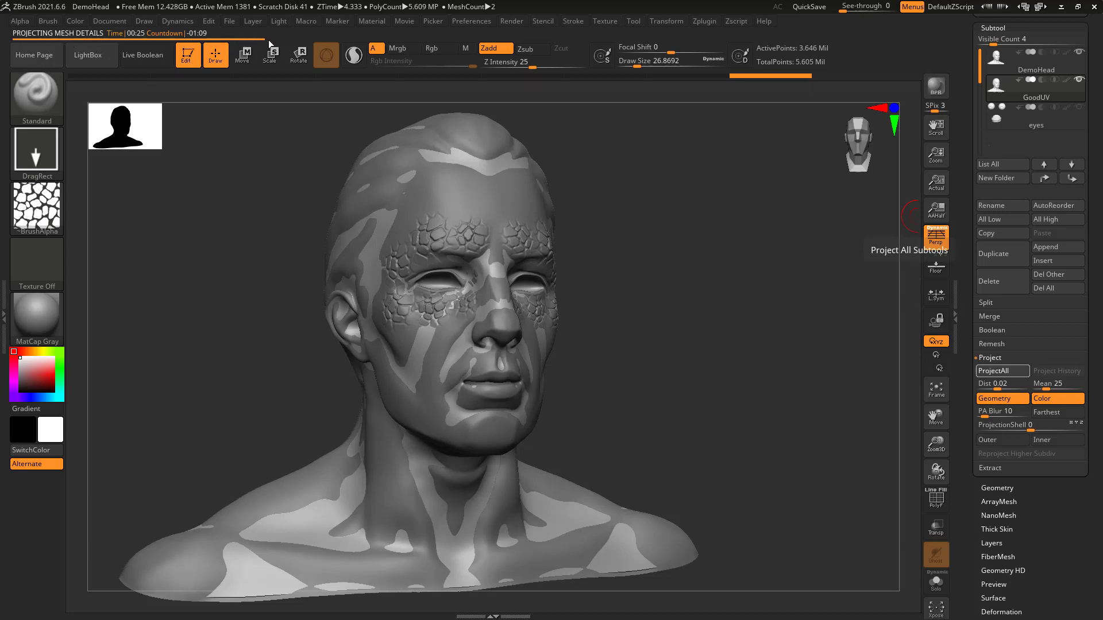
pyautogui.moveTo(911, 40)
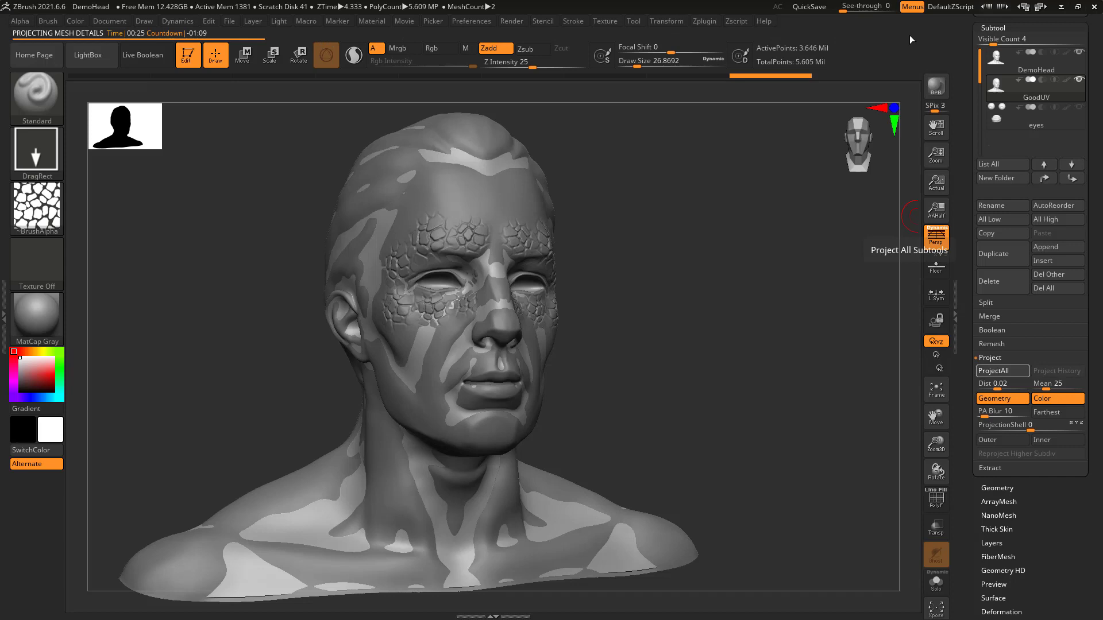
pyautogui.moveTo(551, 341)
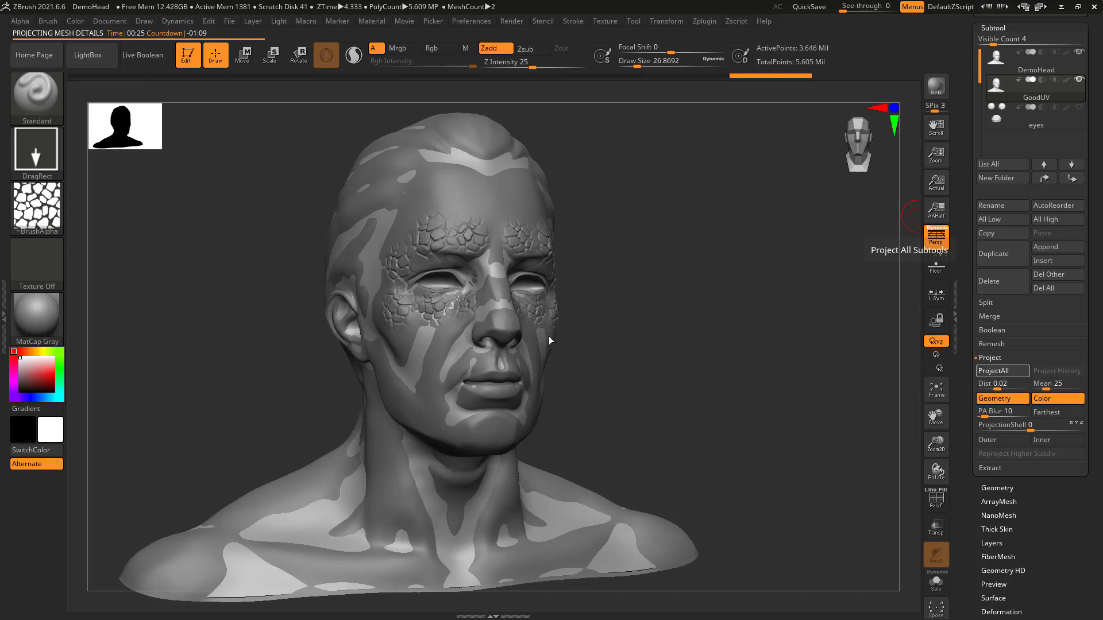
pyautogui.moveTo(581, 334)
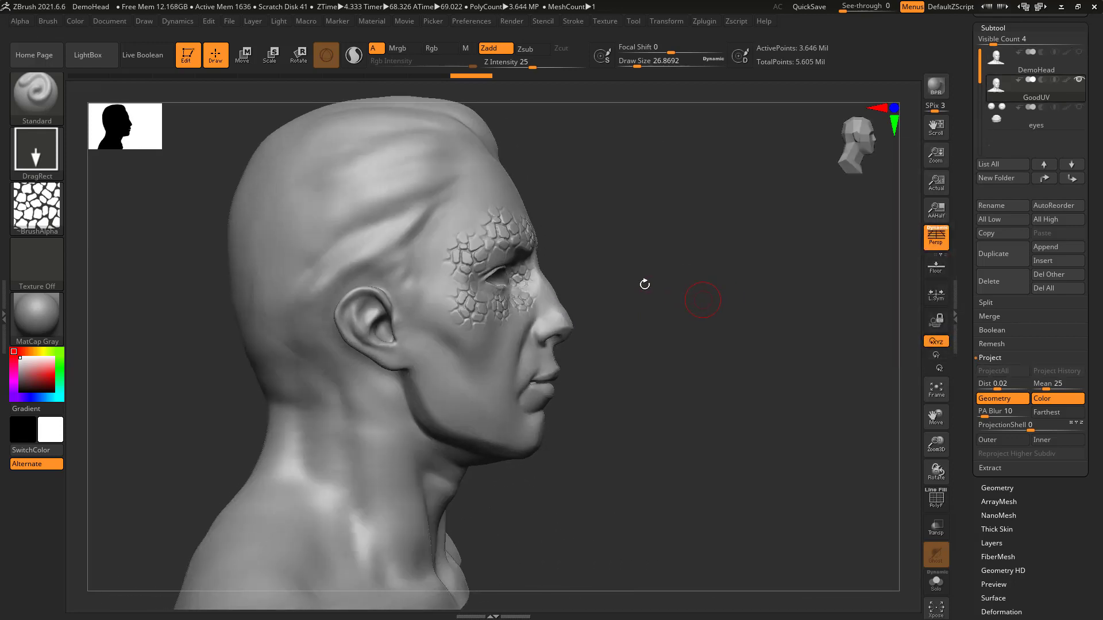
# Step: Step the projected GoodUV head down through lower SDiv levels to check the base topology
pyautogui.moveTo(702, 300); pyautogui.dragTo(635, 269)
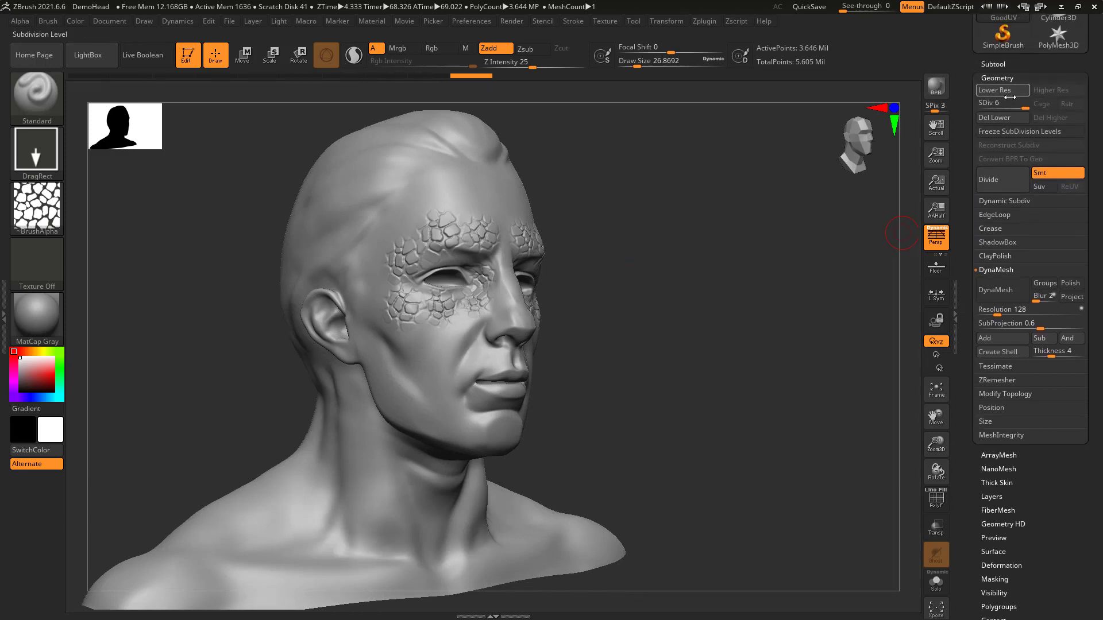
pyautogui.click(993, 89)
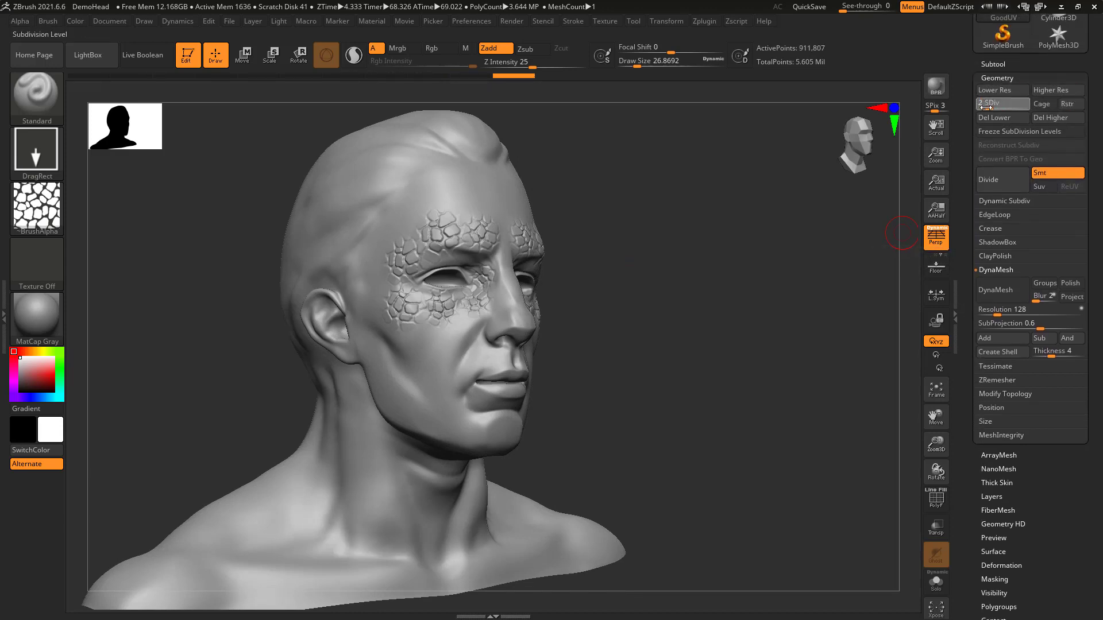
pyautogui.click(989, 90)
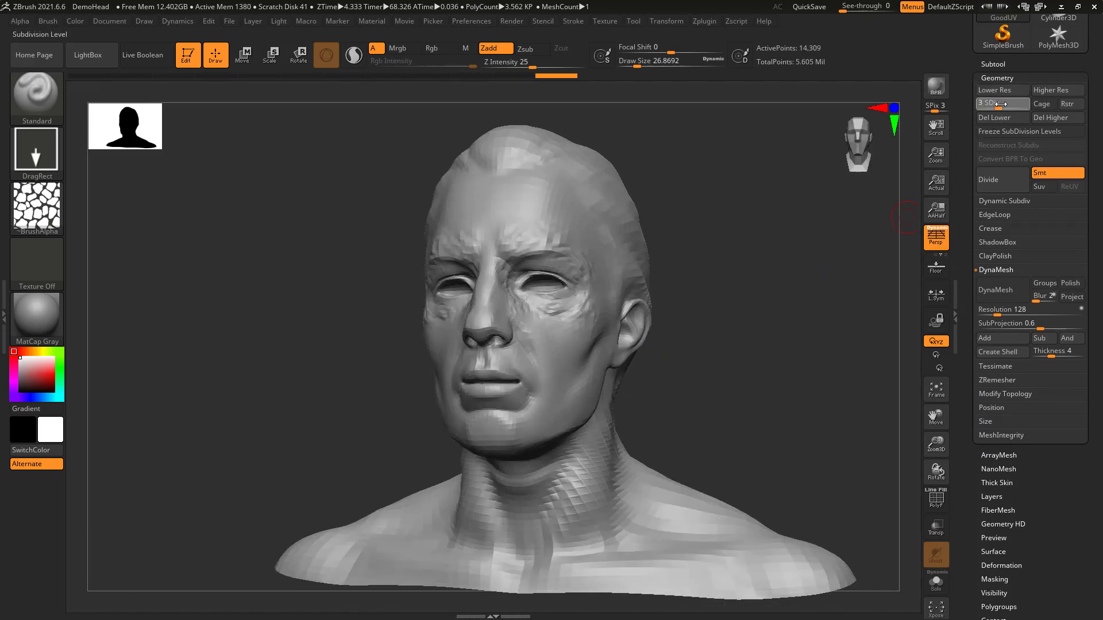
pyautogui.click(1055, 90)
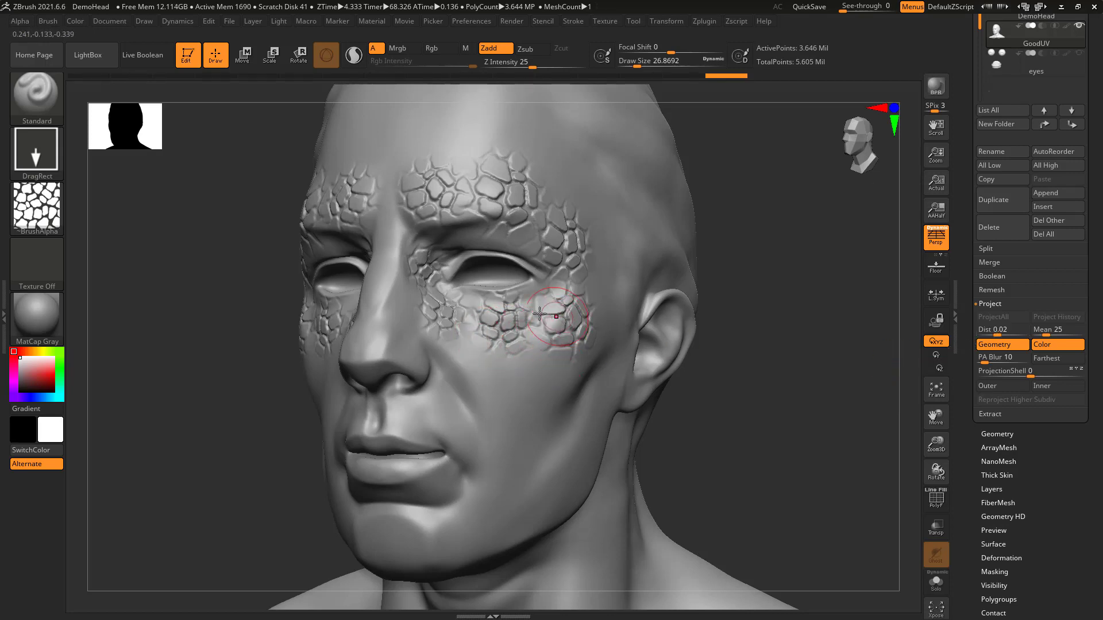
pyautogui.moveTo(555, 261)
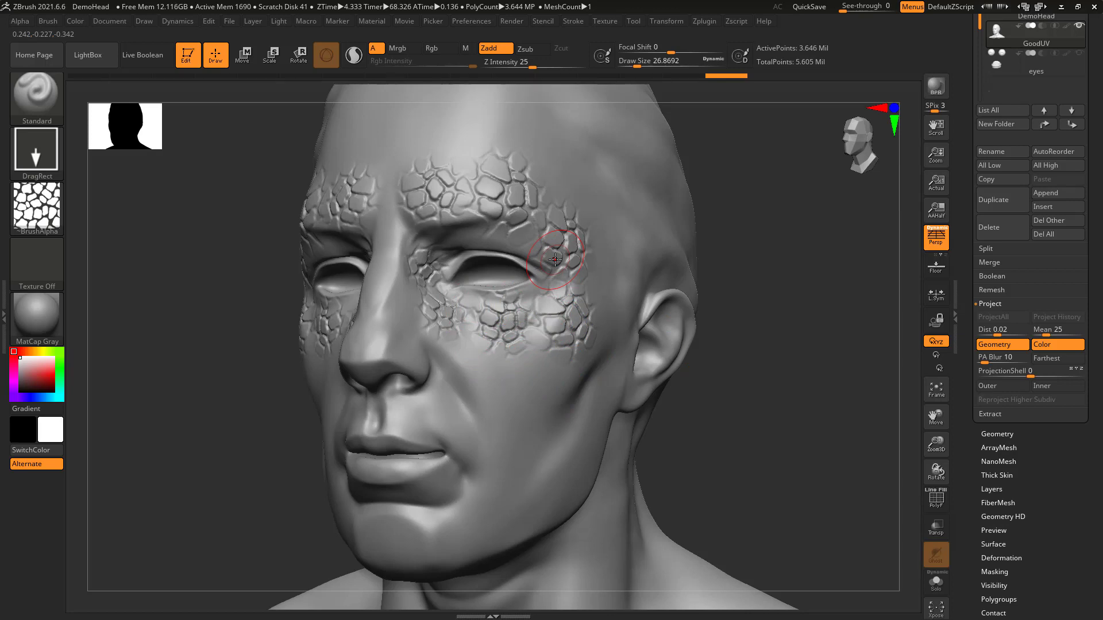
pyautogui.moveTo(999, 329)
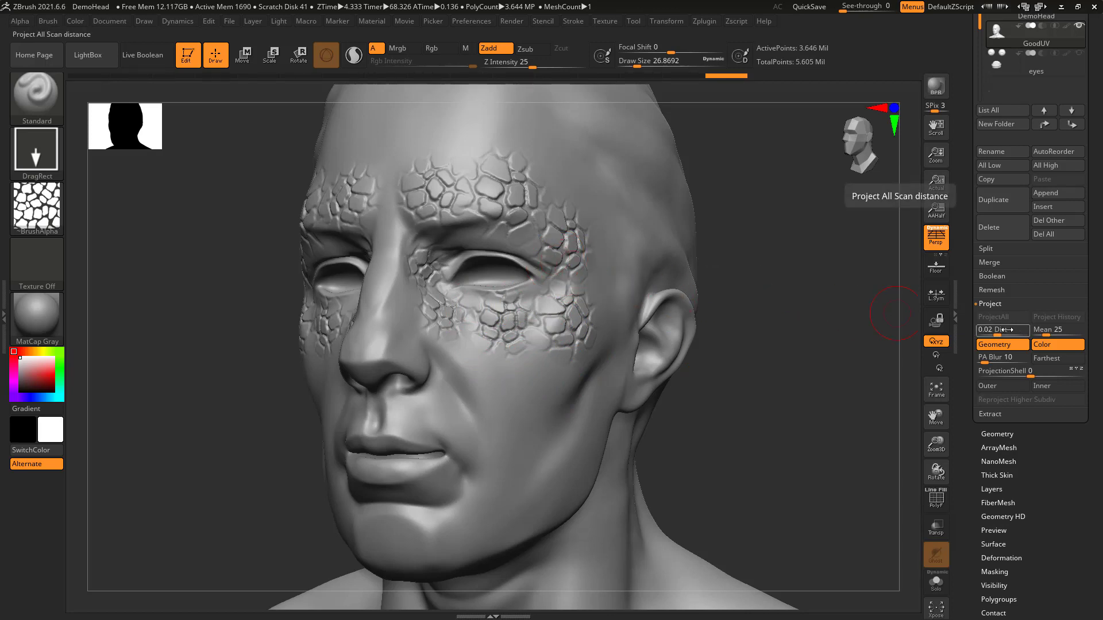